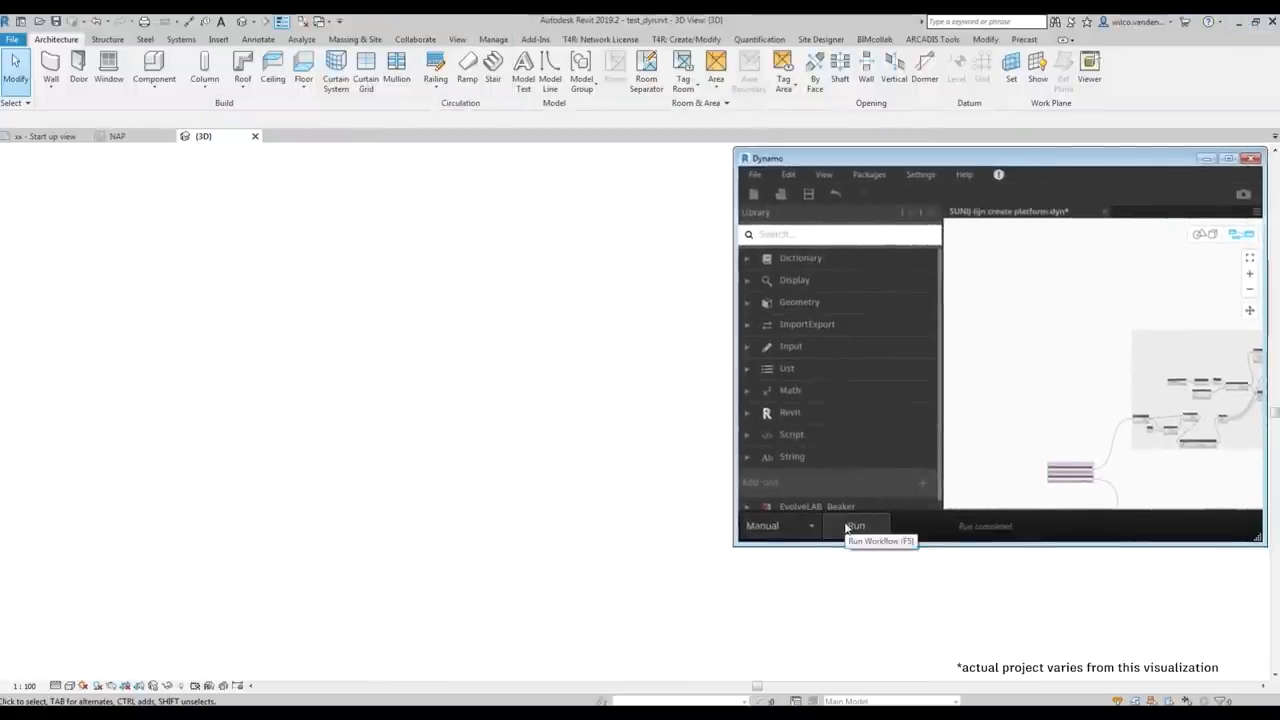
# Step: Run the open Dynamo platform-creation graph in Revit
pyautogui.click(856, 525)
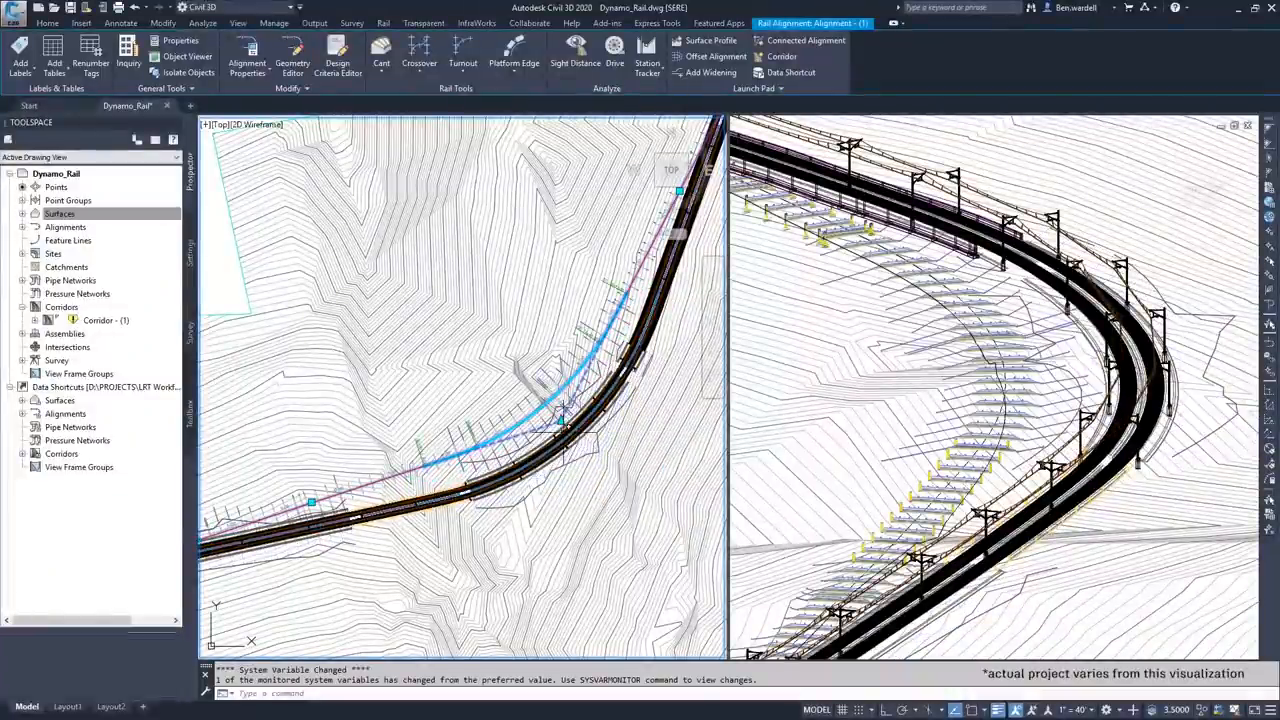
# Step: Open Catenary_1.dyn in Civil 3D's Dynamo and run it to generate the catenary wires
pyautogui.rightClick(98, 320)
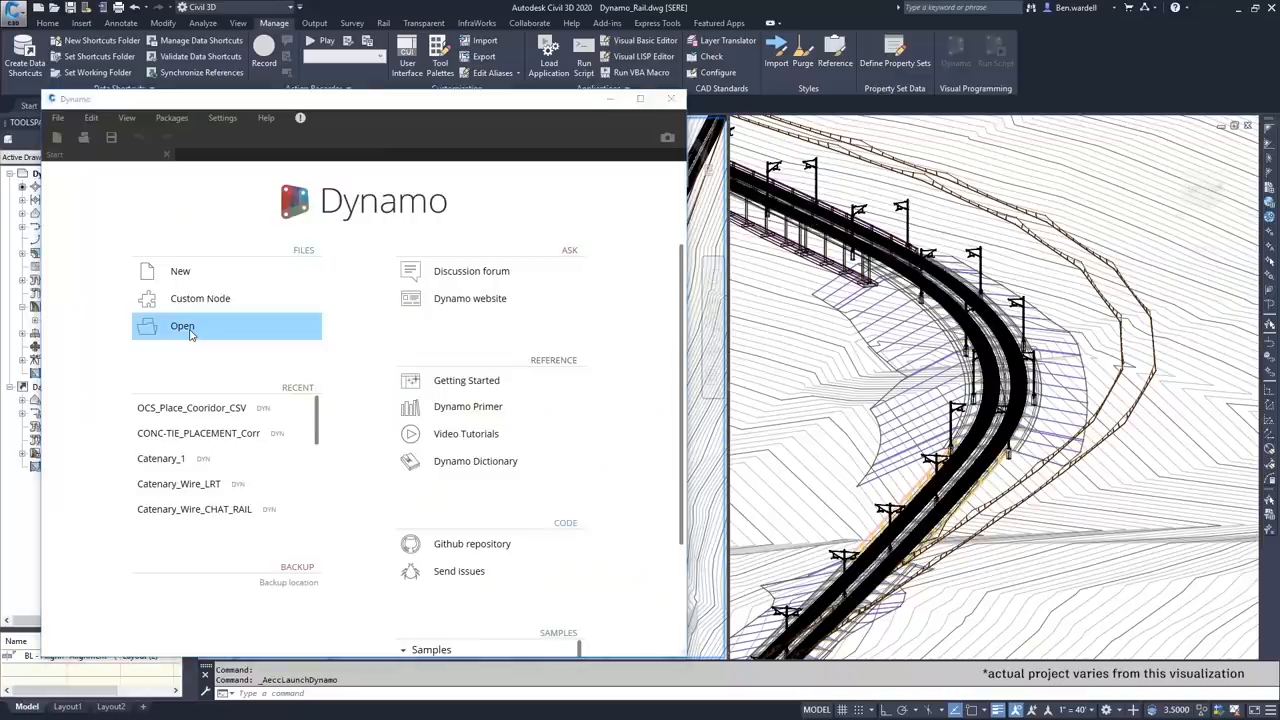
pyautogui.click(182, 326)
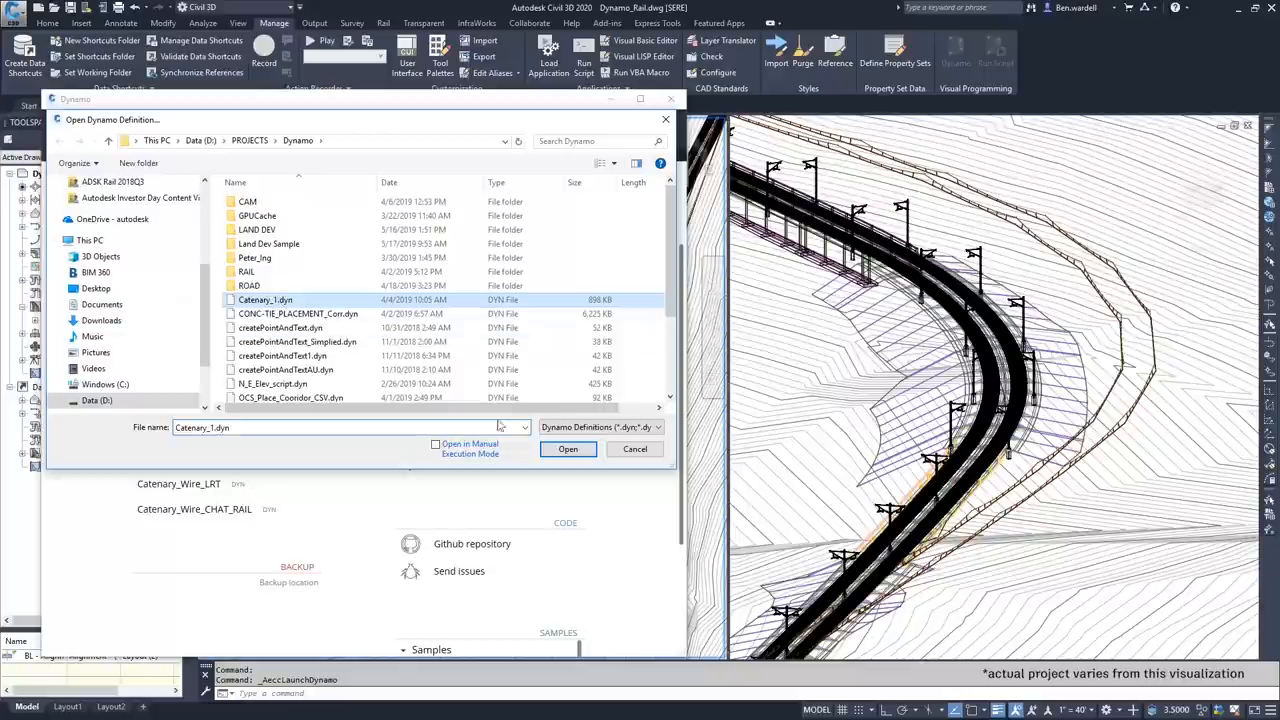
pyautogui.click(567, 448)
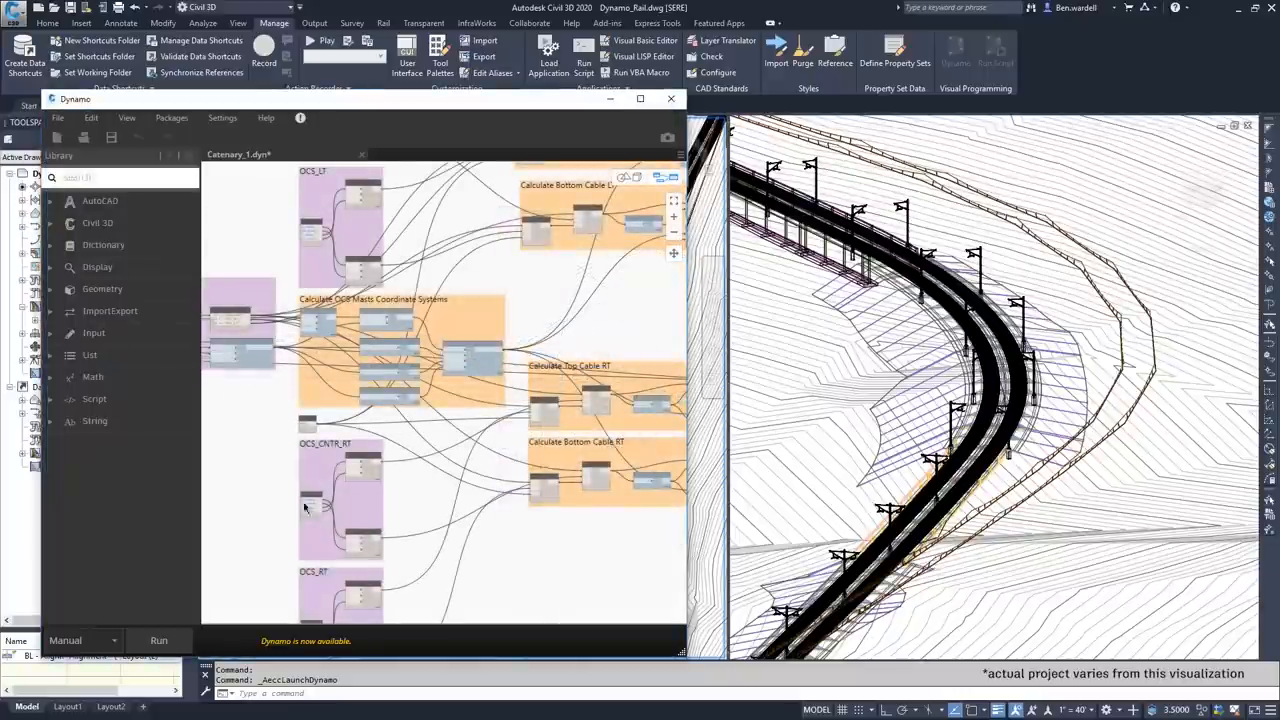
pyautogui.click(159, 640)
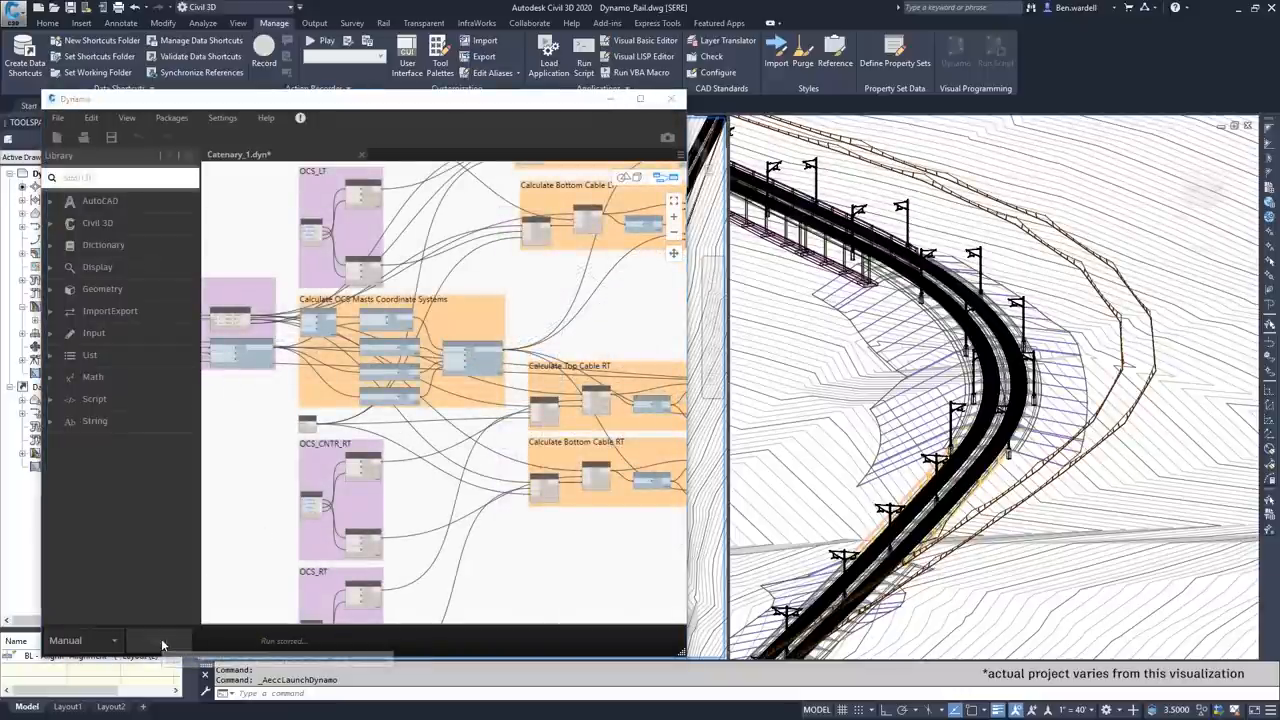
pyautogui.click(158, 640)
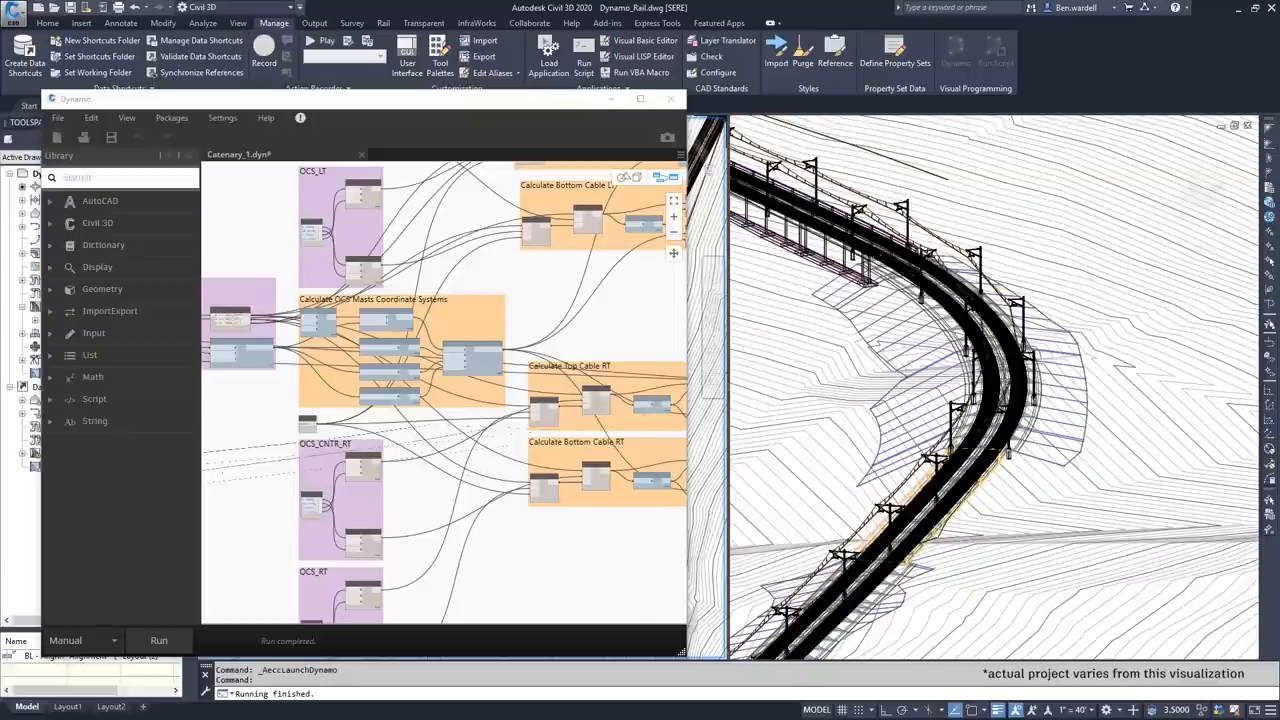